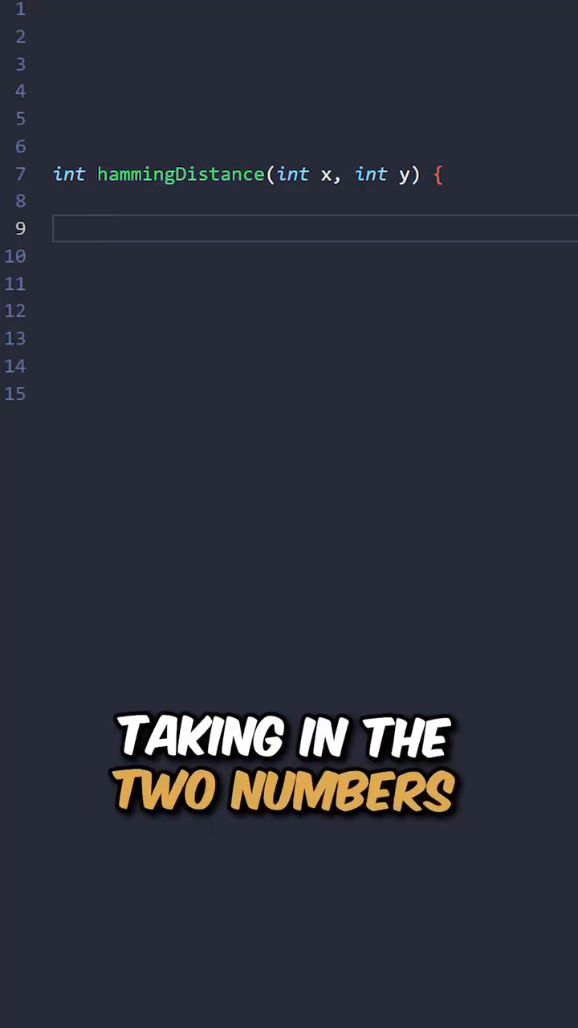
type("int z = x ^ y;")
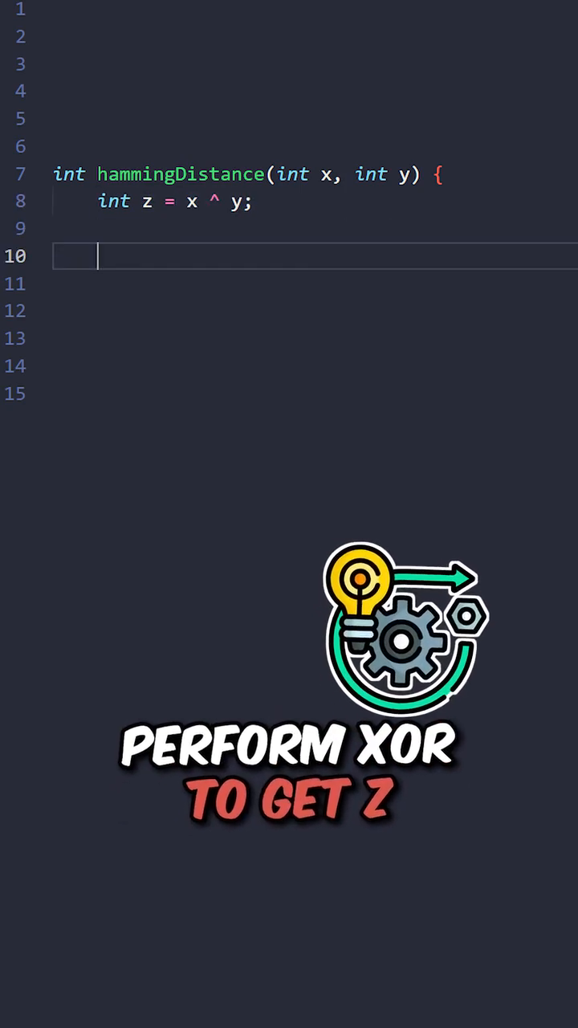